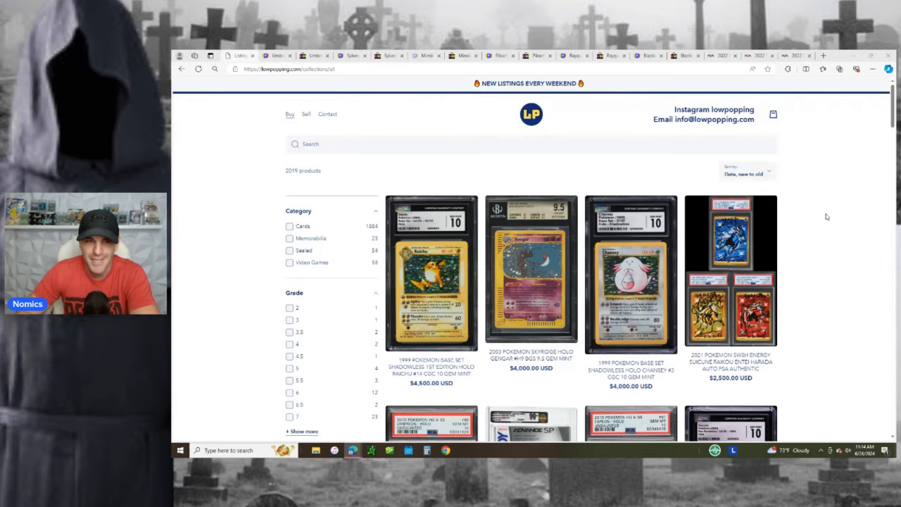
Bring up the Umbreon VMAX Brilliant Stars Trainer Gallery TCGplayer page, near mint at $42.98.
scroll("down", 3)
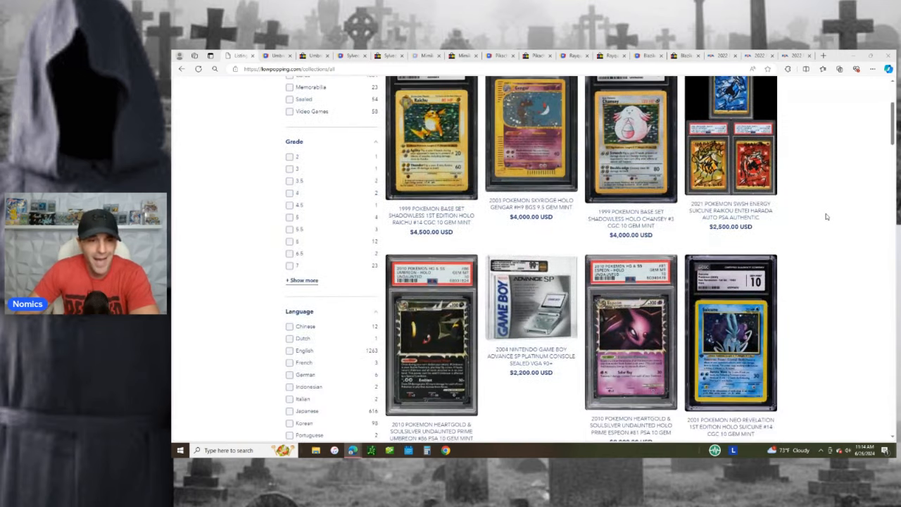
scroll("down", 3)
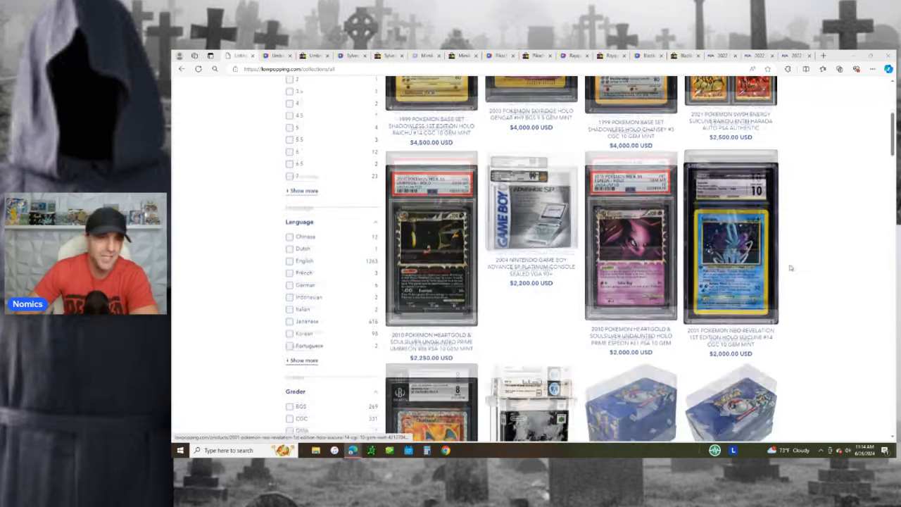
scroll("down", 3)
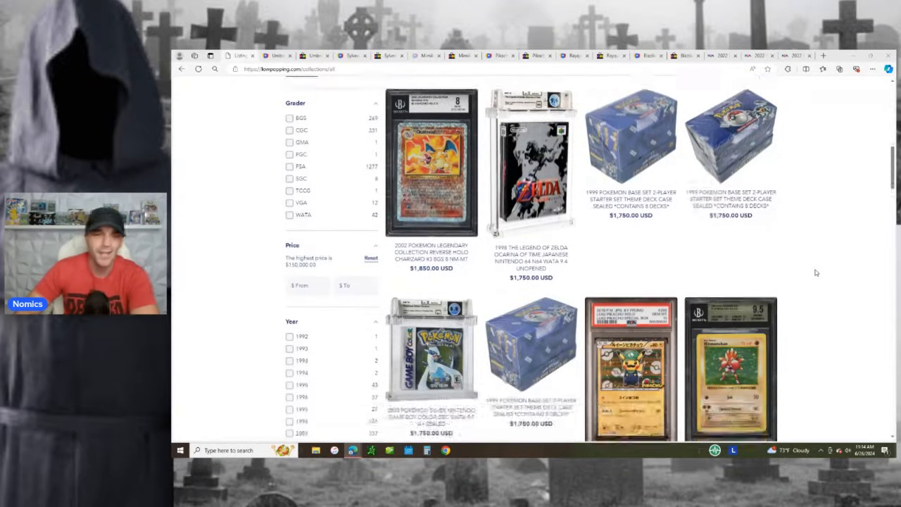
scroll("down", 3)
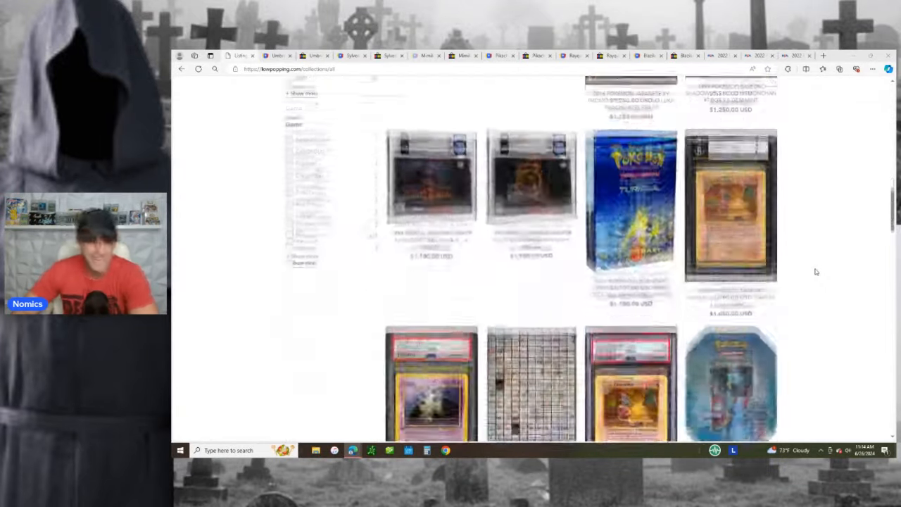
scroll("down", 3)
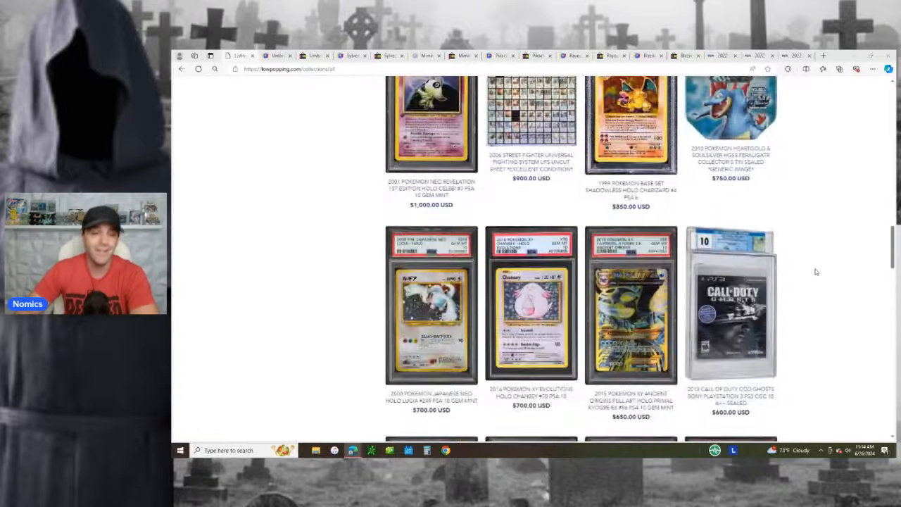
scroll("down", 3)
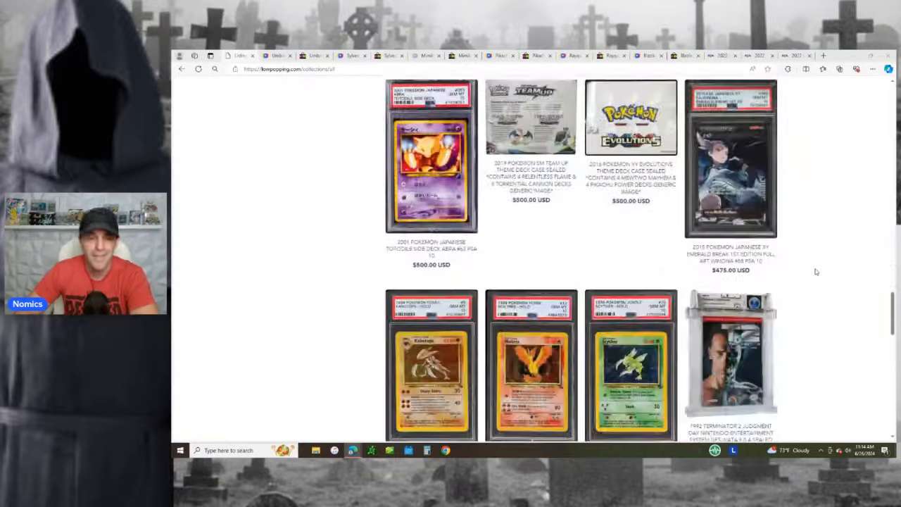
scroll("down", 3)
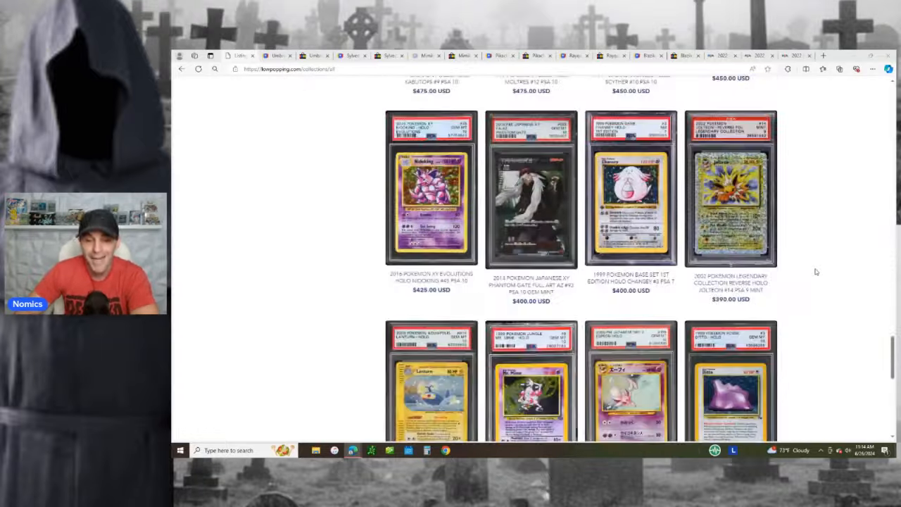
scroll("down", 3)
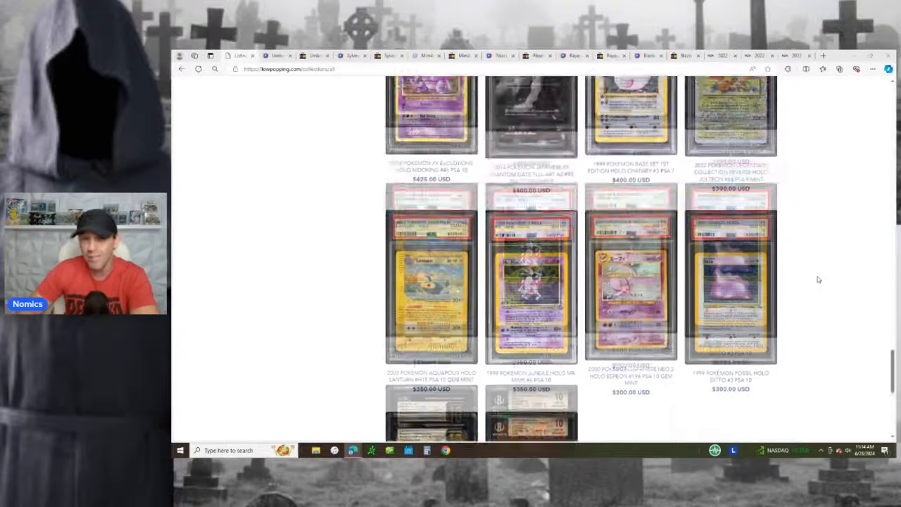
scroll("down", 3)
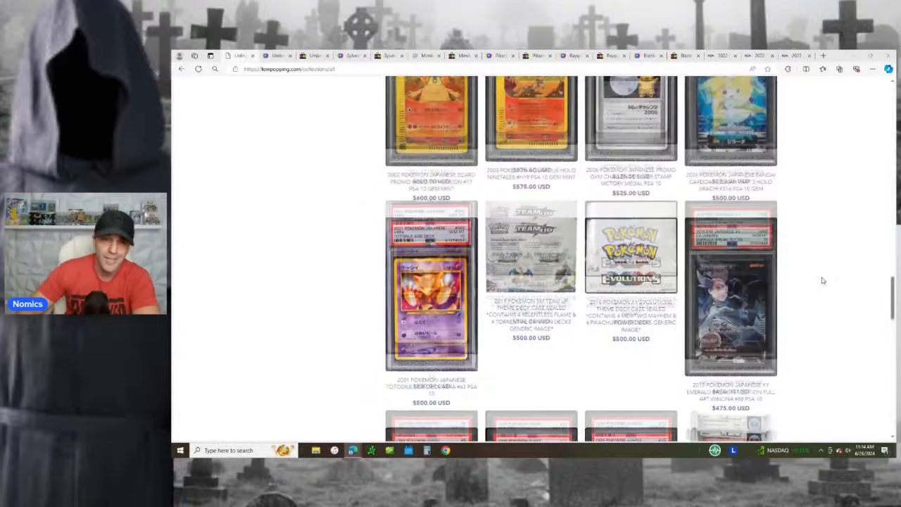
scroll("down", 3)
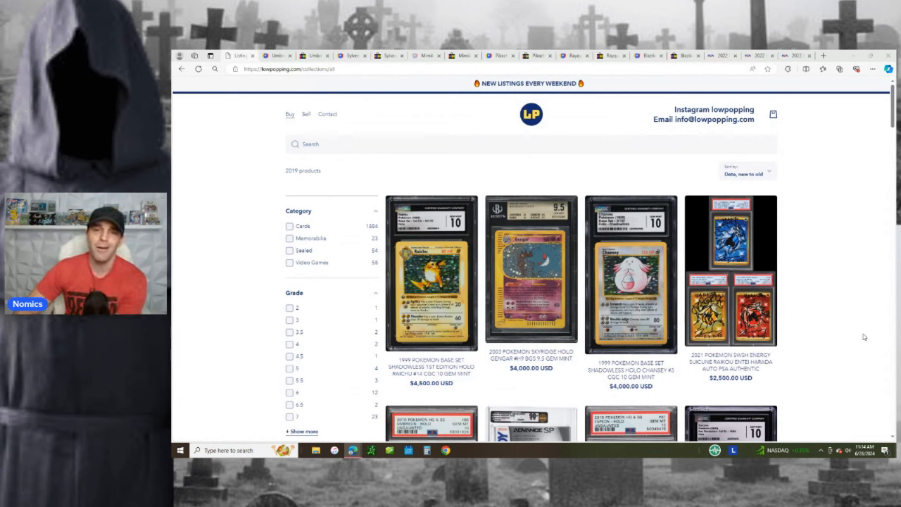
mouse_move(867, 330)
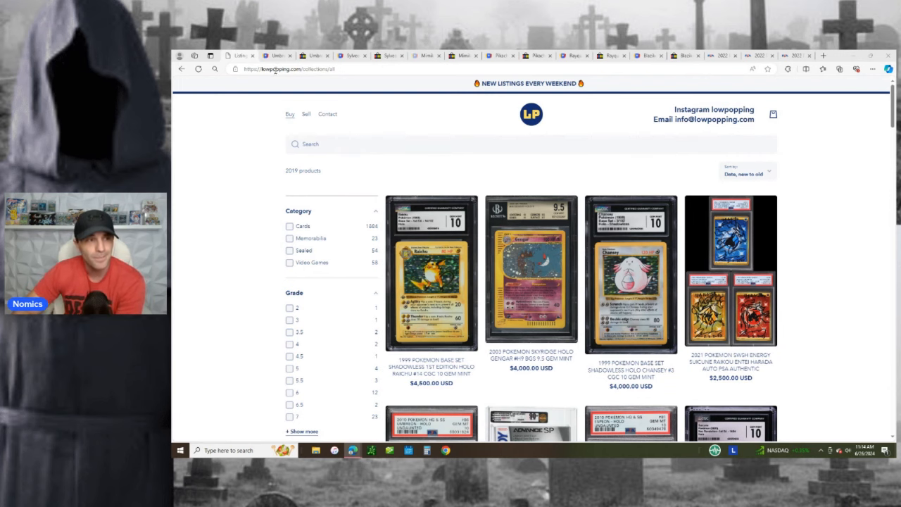
left_click(239, 55)
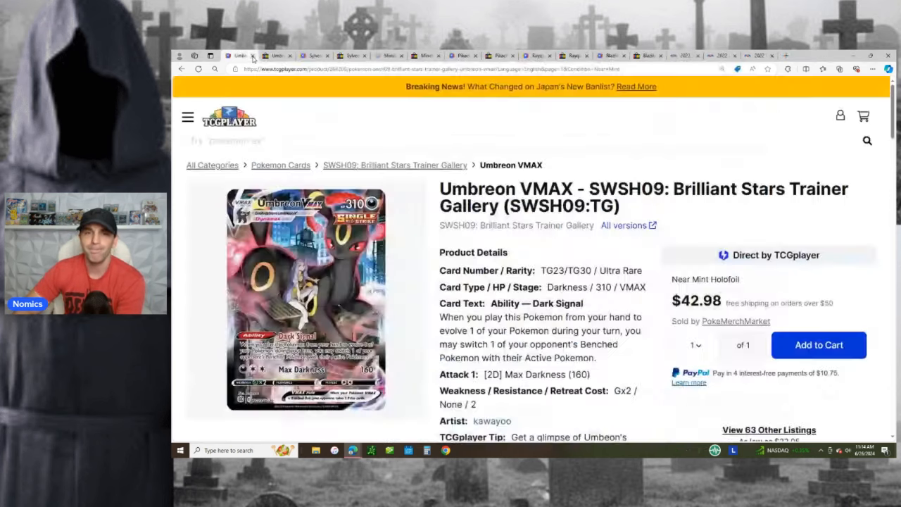
mouse_move(239, 56)
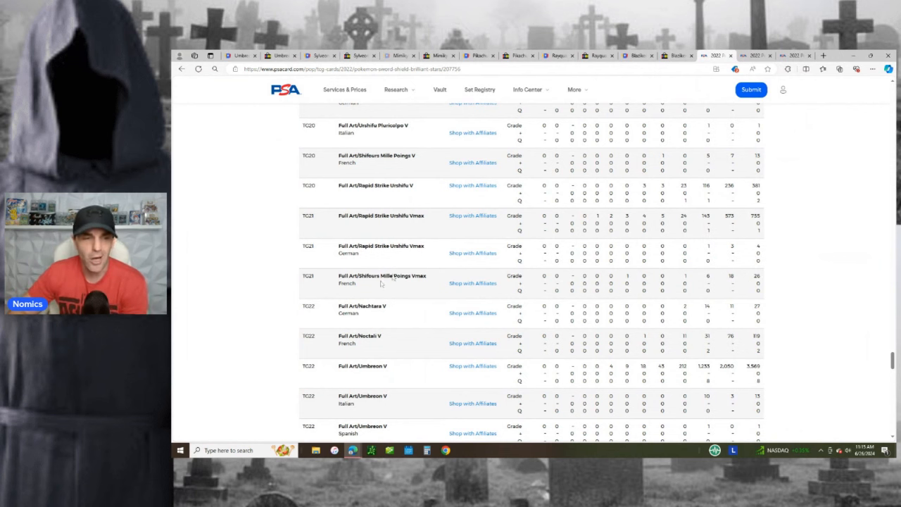
scroll("down", 3)
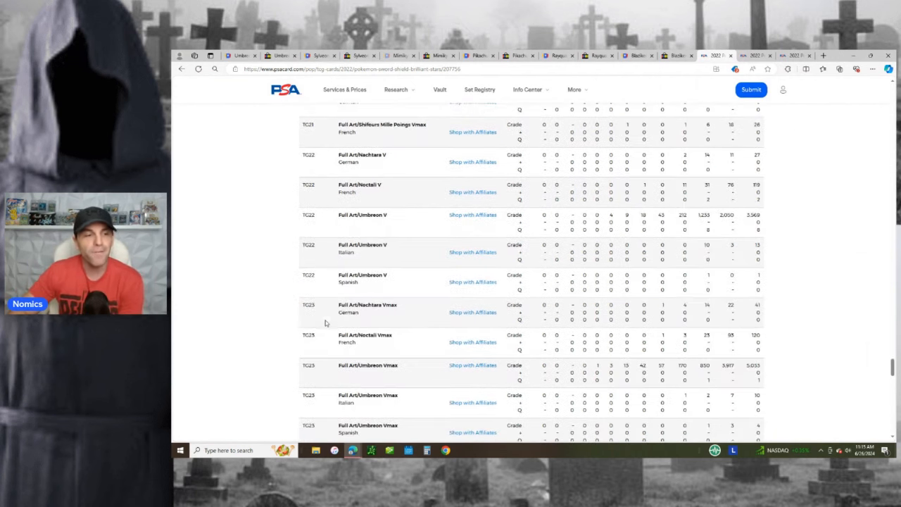
mouse_move(325, 372)
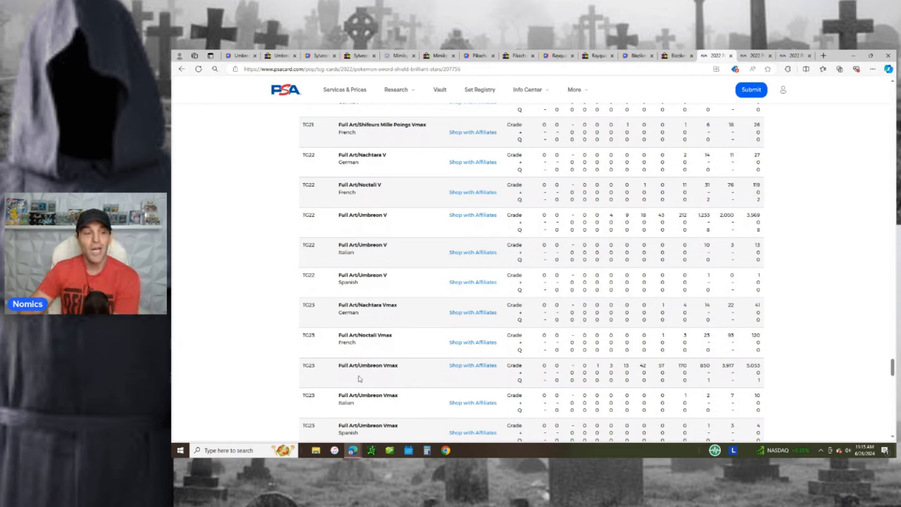
mouse_move(722, 367)
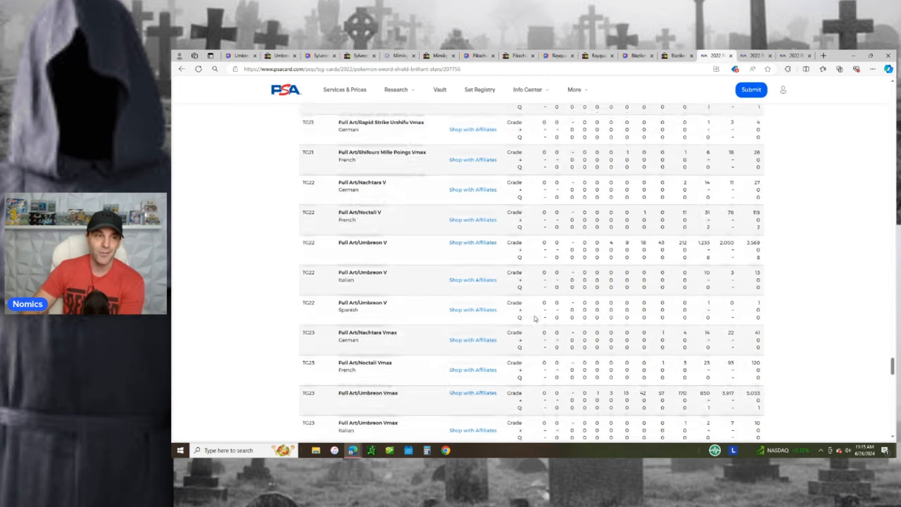
scroll("up", 3)
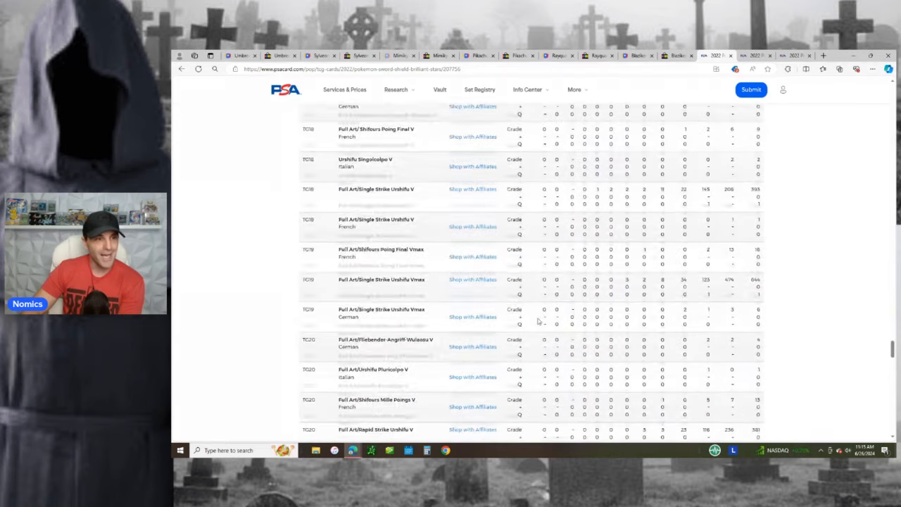
scroll("up", 3)
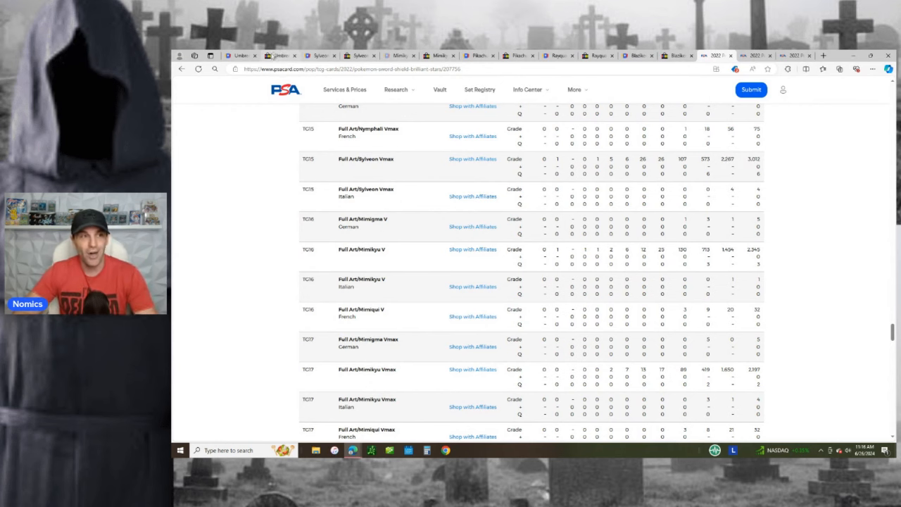
Return to the Umbreon VMAX TCGplayer page and scroll to its price history and listings.
left_click(247, 69)
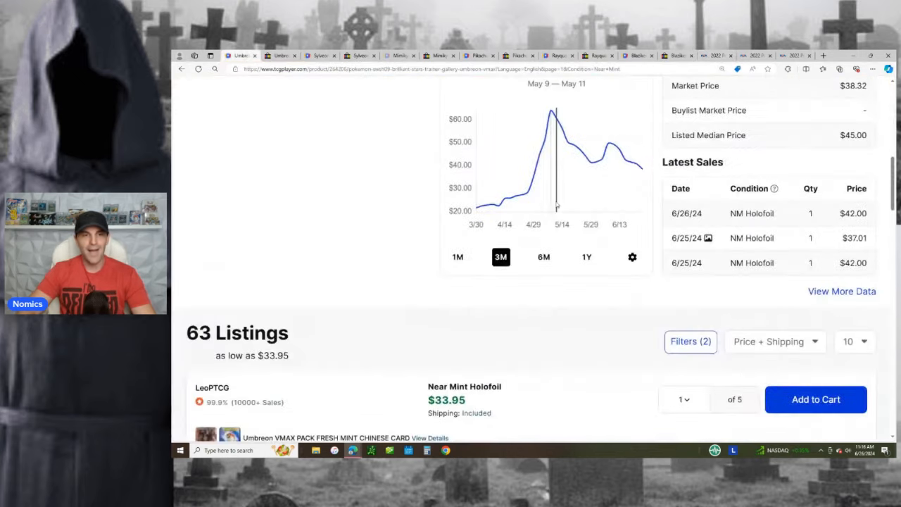
scroll("down", 3)
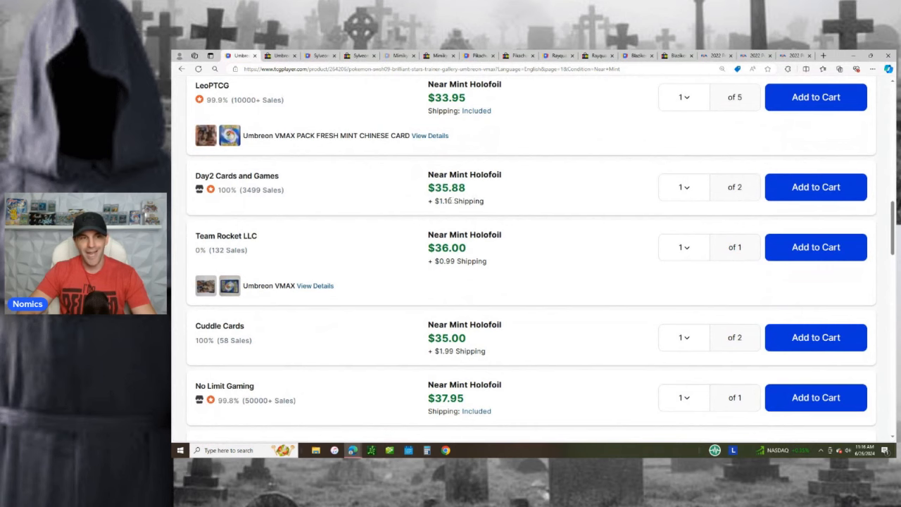
scroll("down", 3)
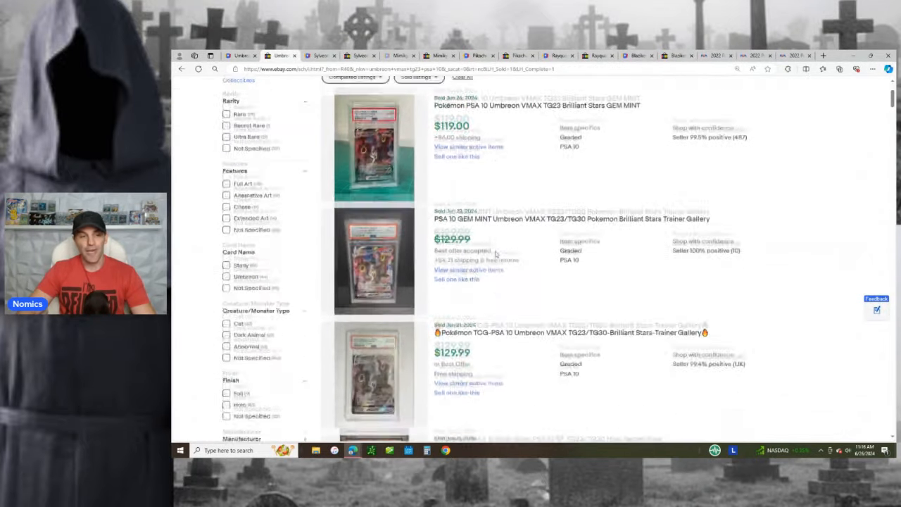
scroll("down", 3)
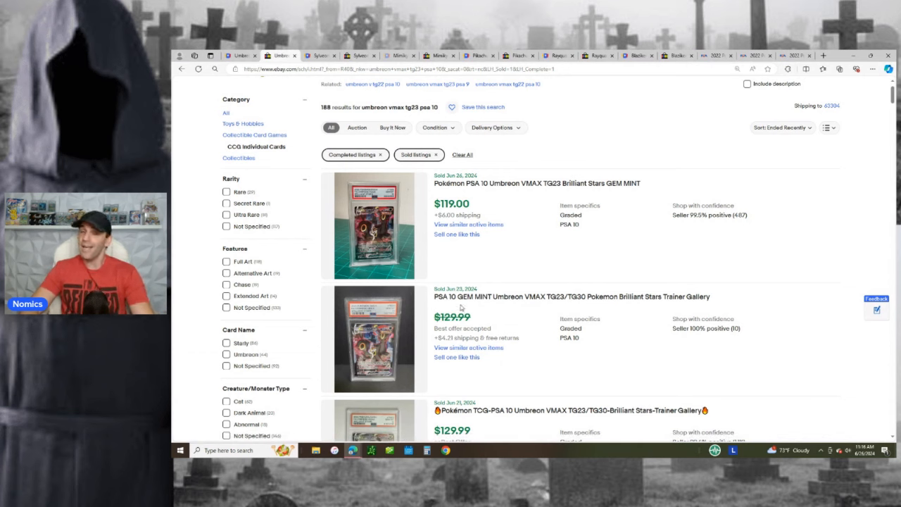
mouse_move(462, 306)
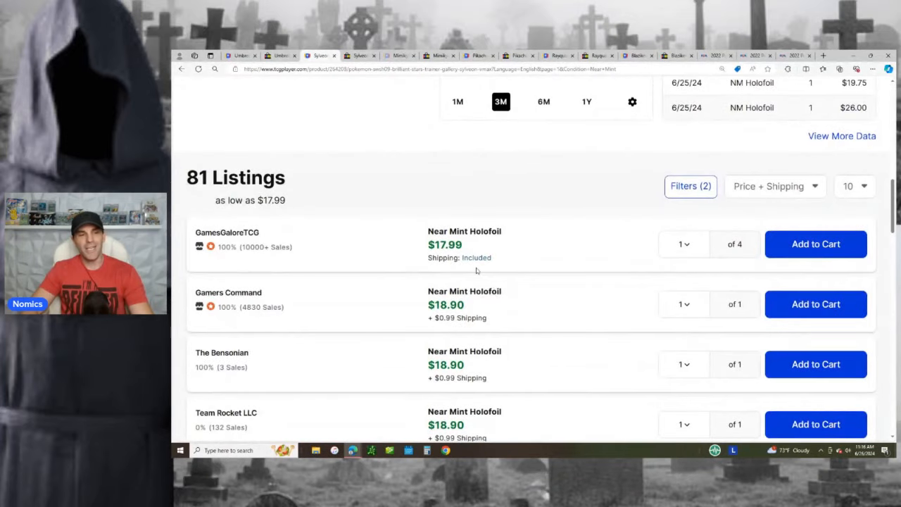
mouse_move(425, 244)
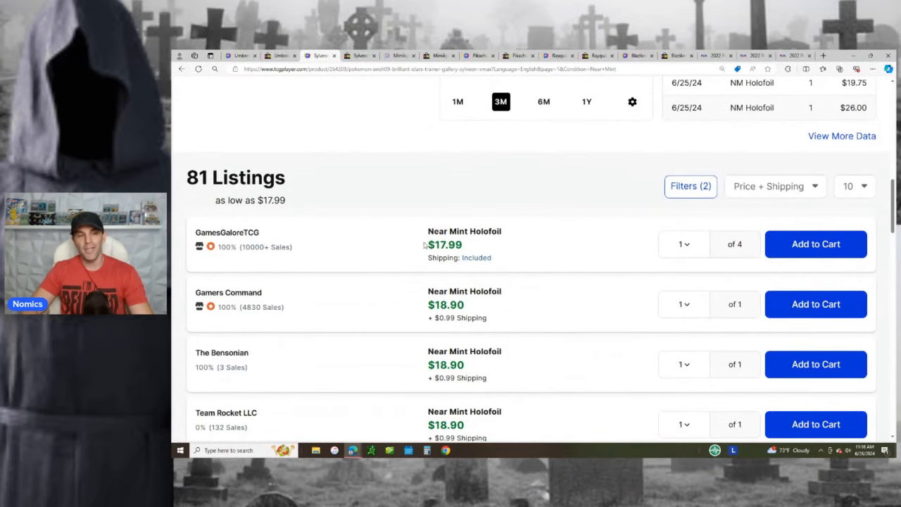
Scroll through Mimikyu VMAX's TCGplayer Market Price History and Latest Sales.
scroll("down", 3)
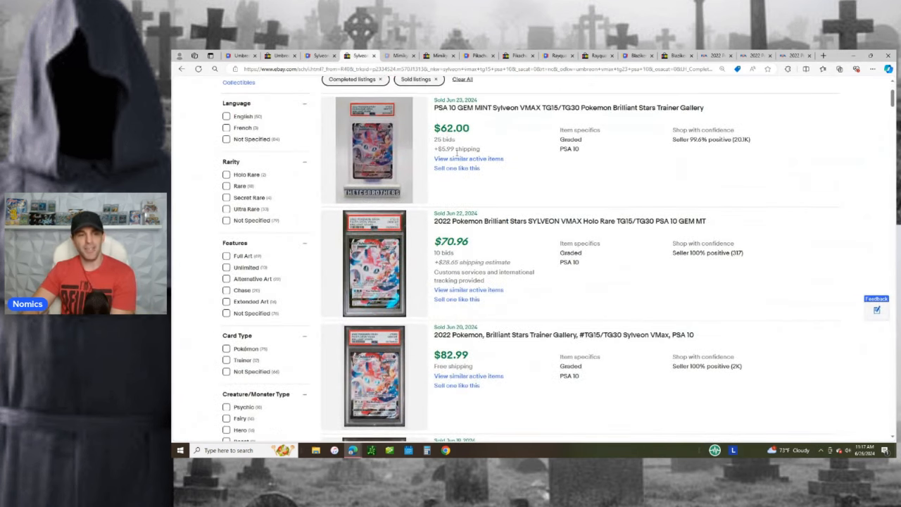
scroll("down", 3)
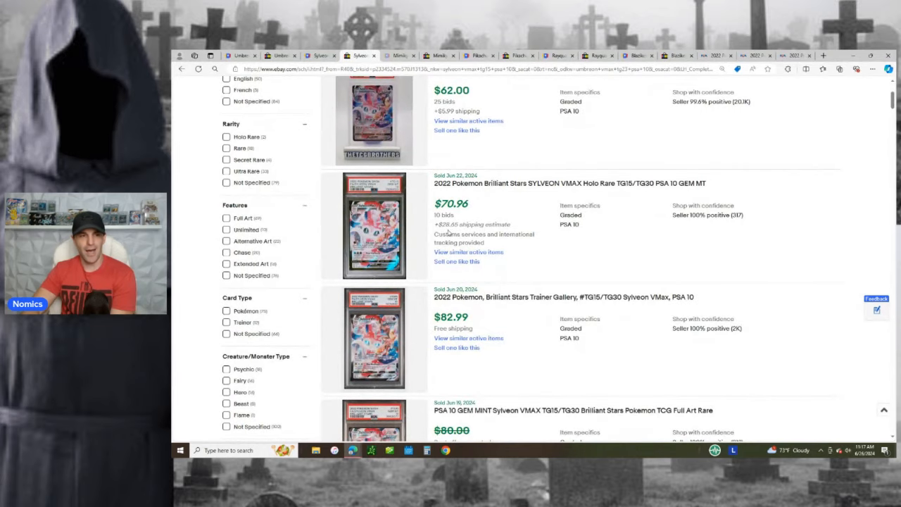
scroll("down", 3)
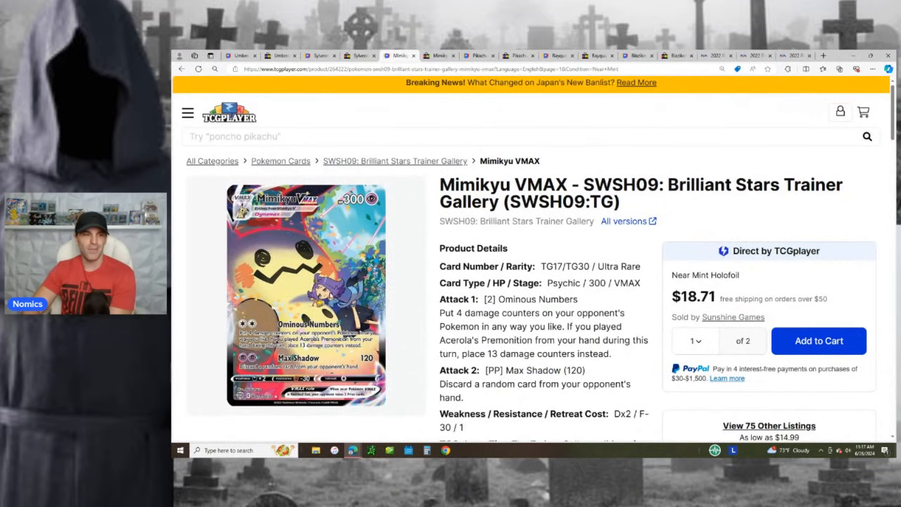
scroll("down", 3)
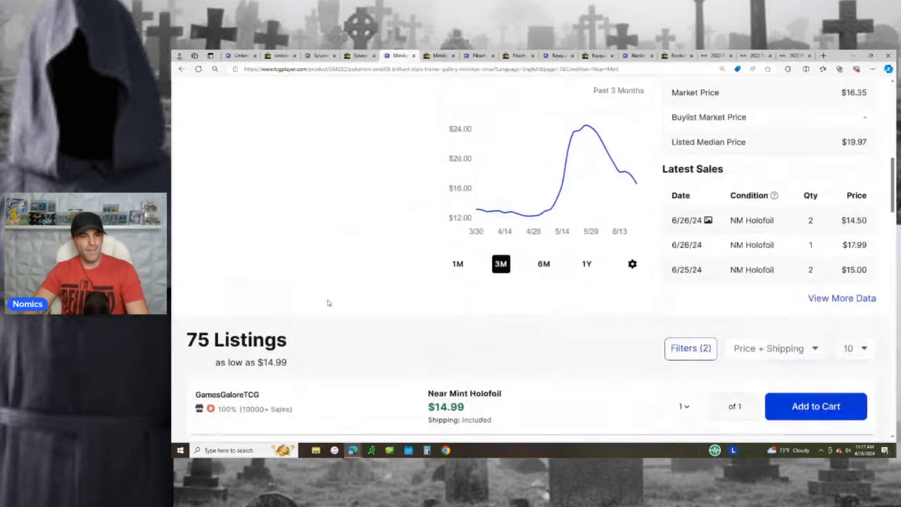
scroll("down", 3)
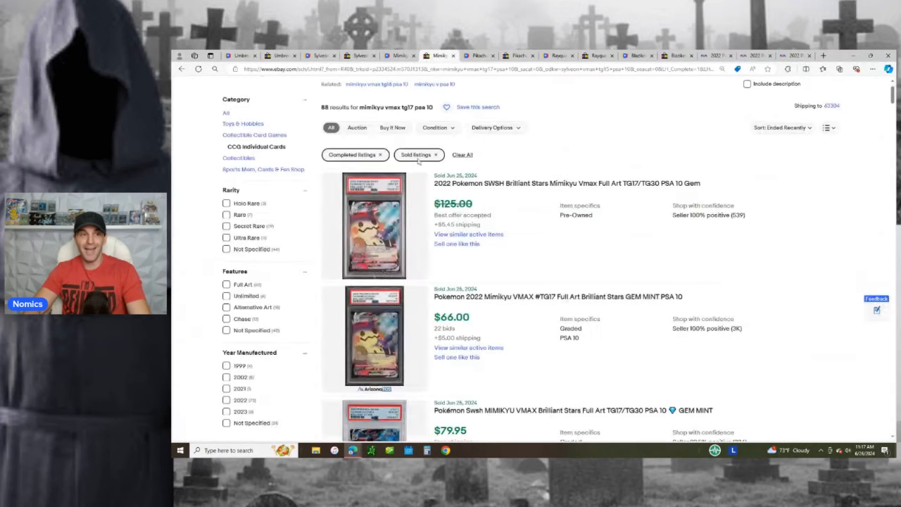
Scan sold PSA 10 Mimikyu VMAX TG17 eBay listings, then go to Pikachu VMAX's TCGplayer page.
scroll("down", 3)
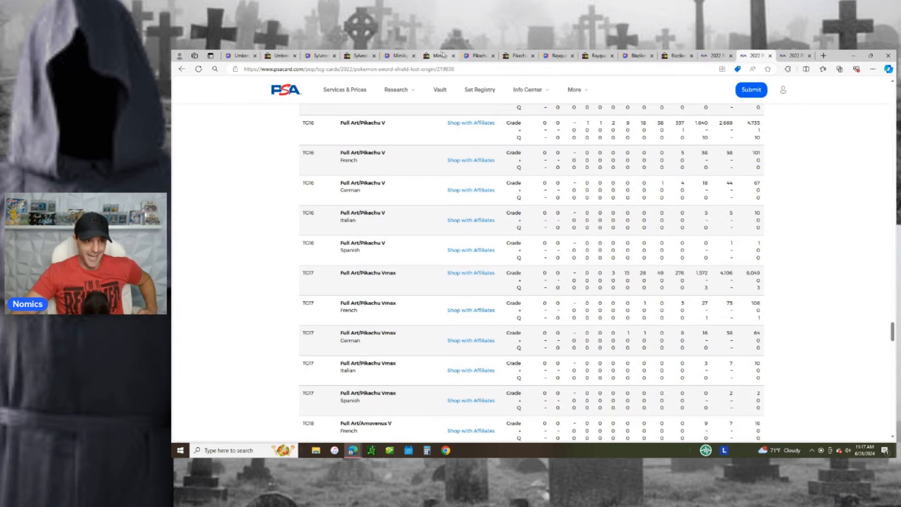
left_click(478, 55)
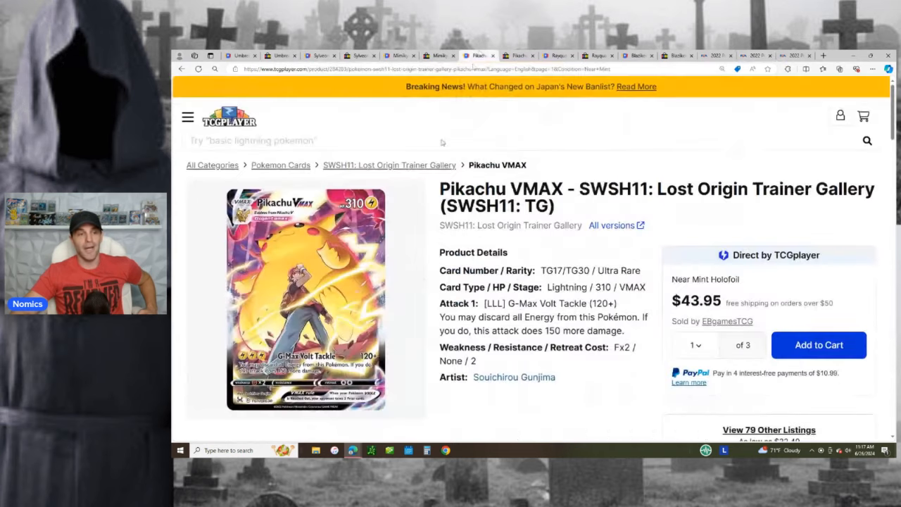
Review Pikachu VMAX Lost Origin price history, latest sales and listings, then its PSA 10 eBay results.
scroll("down", 3)
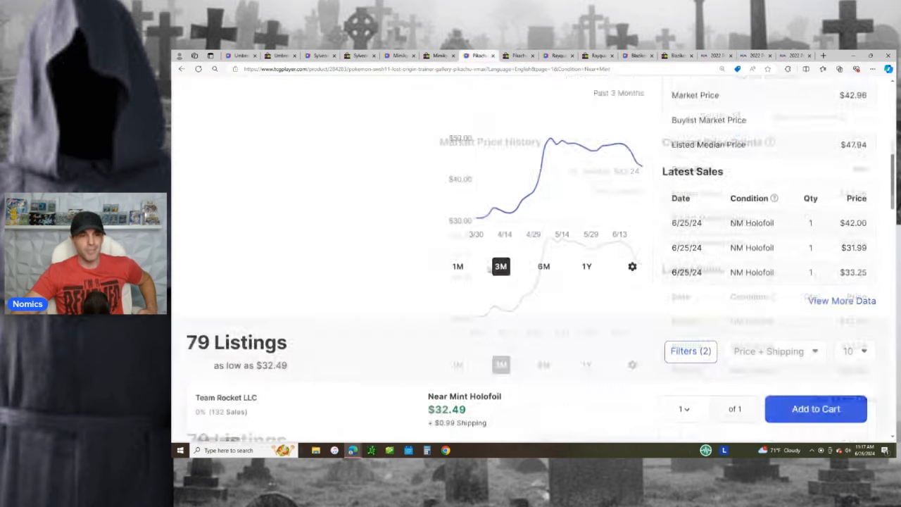
scroll("down", 3)
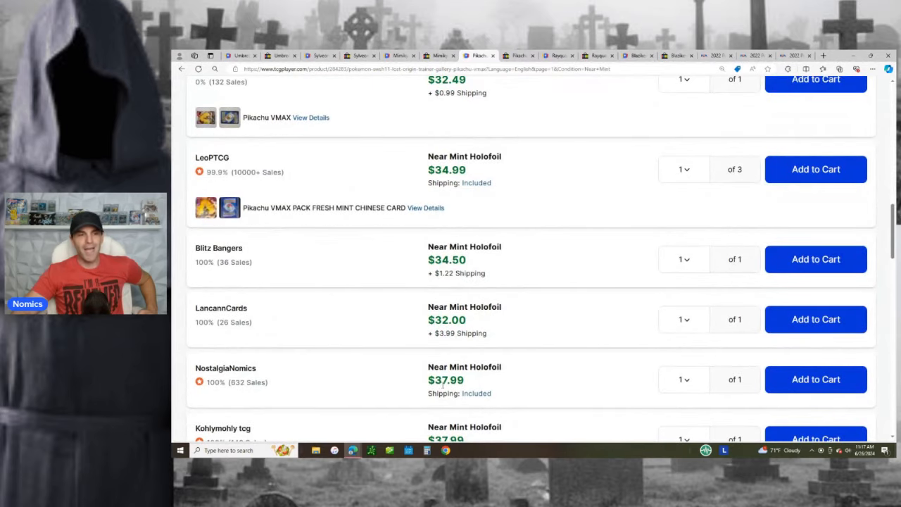
scroll("down", 3)
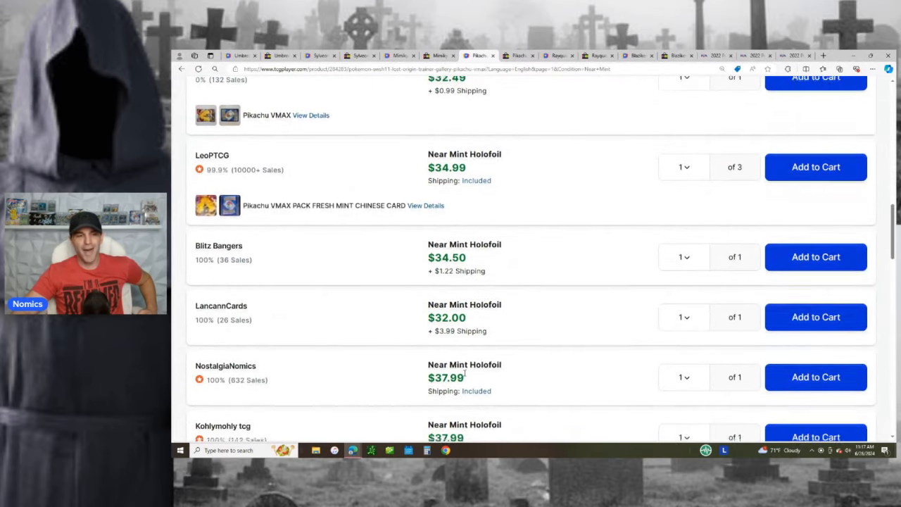
left_click(519, 56)
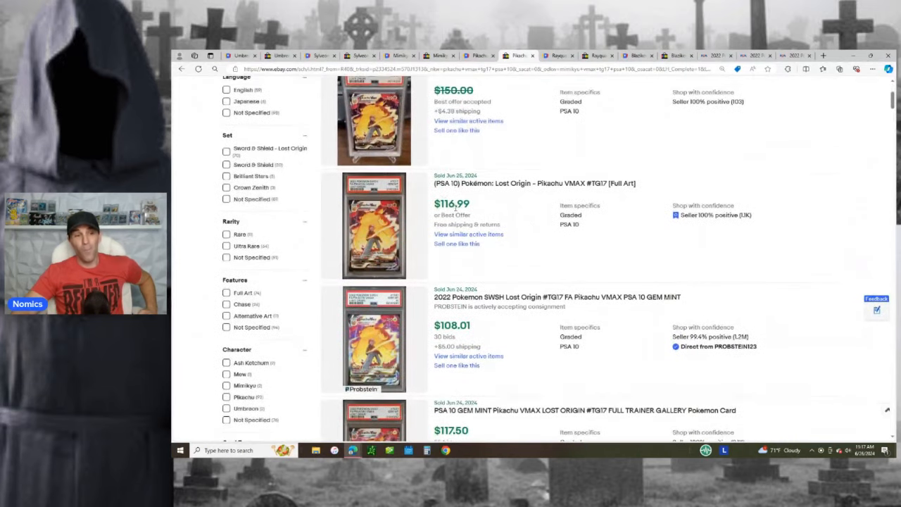
Scroll the PSA 10 Pikachu VMAX TG17 sold listings, showing late-June sales of $103.93 to $117.50.
scroll("down", 3)
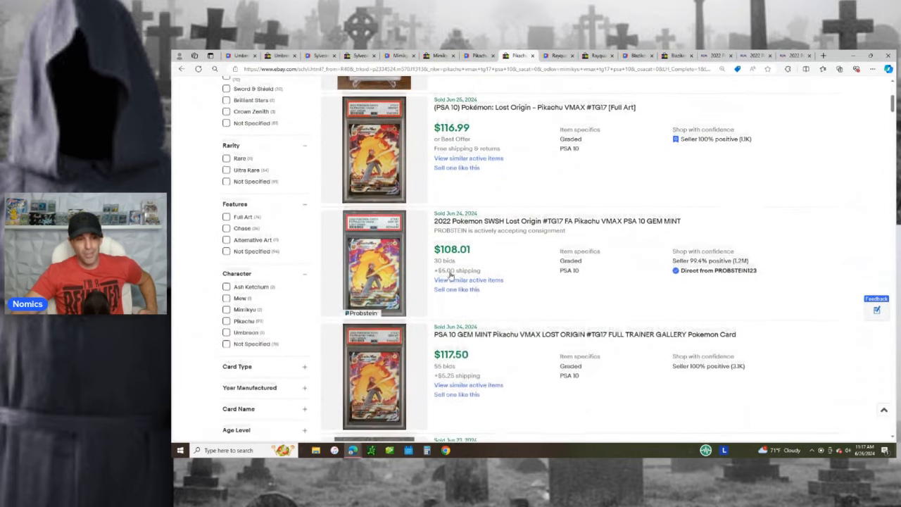
scroll("down", 3)
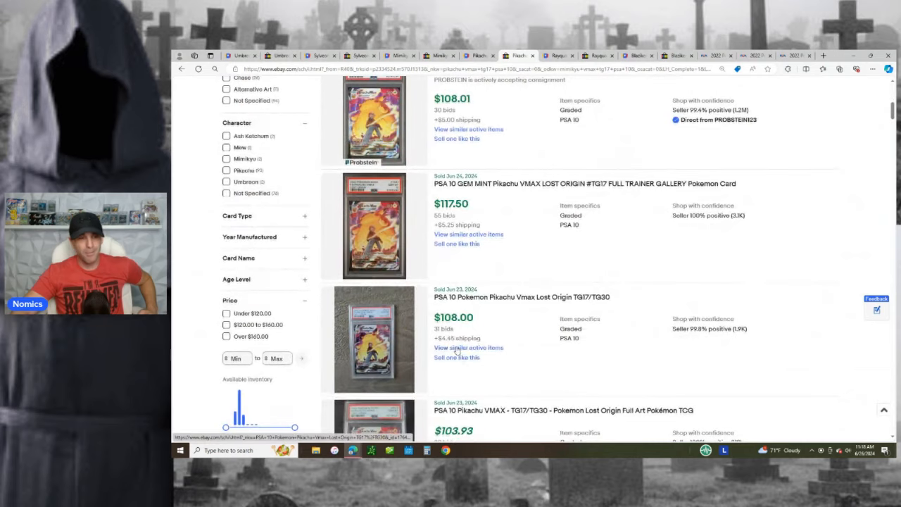
scroll("down", 3)
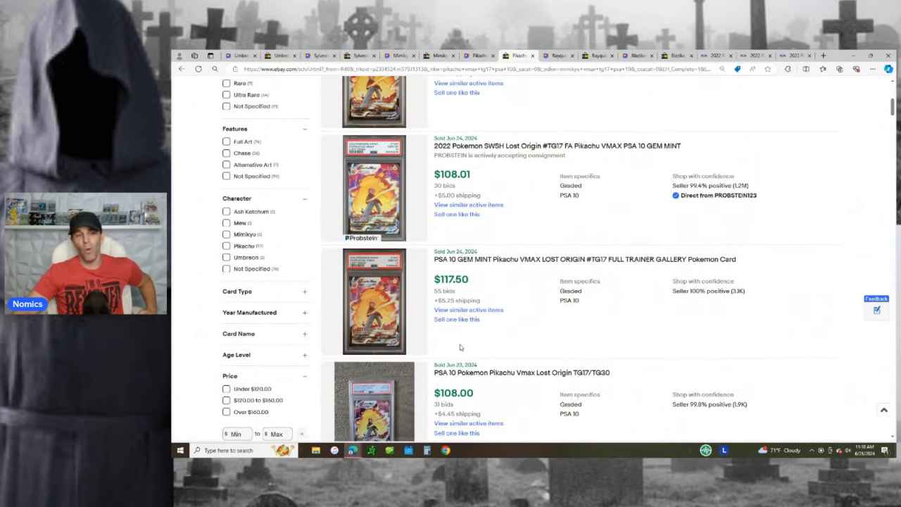
mouse_move(480, 350)
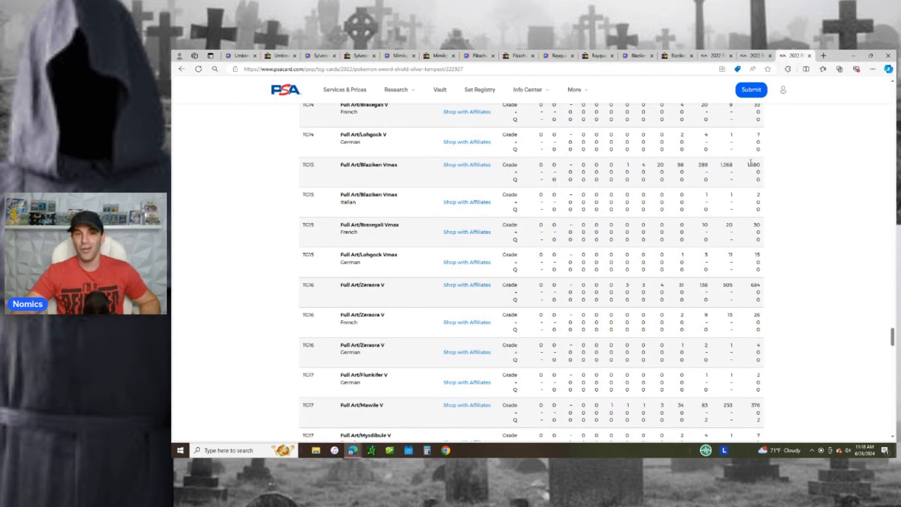
Scan Silver Tempest PSA populations TG15 to TG20, then open Blaziken VMAX's TCGplayer page.
scroll("down", 3)
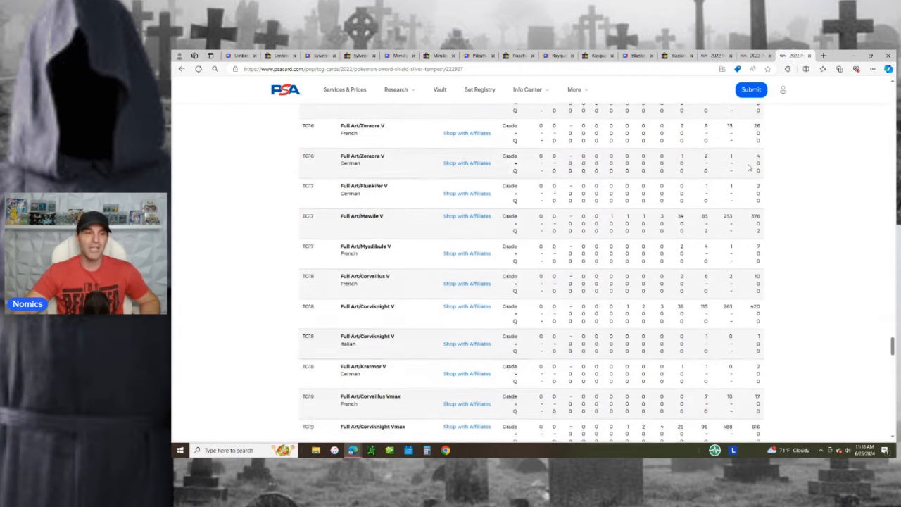
scroll("down", 3)
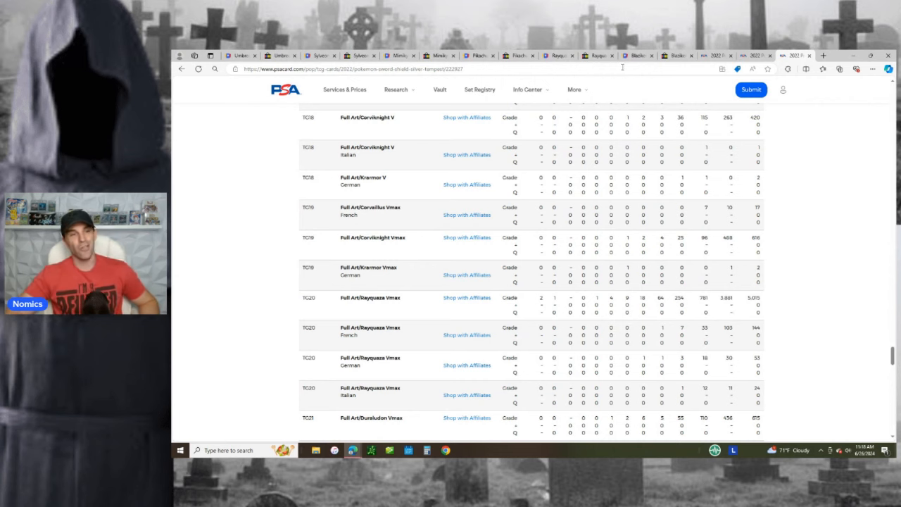
left_click(634, 55)
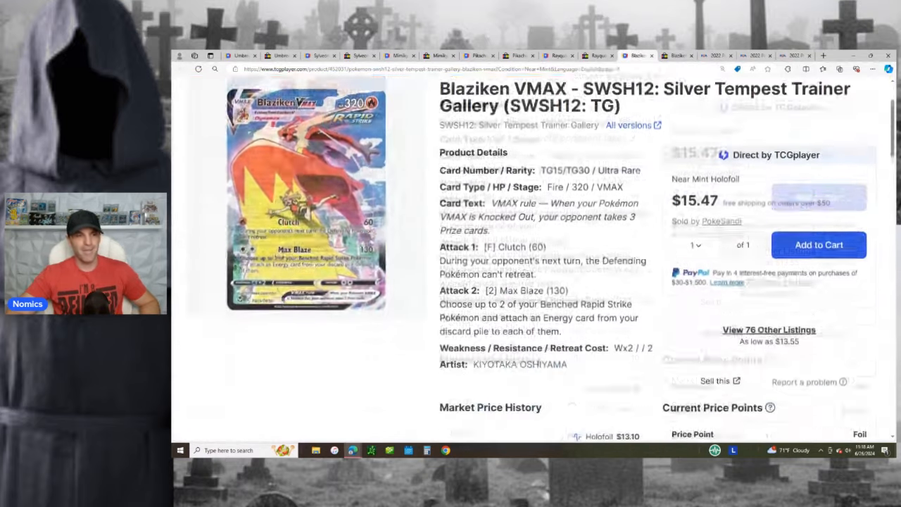
Scroll slightly down the Blaziken VMAX Silver Tempest TCGplayer page priced at $15.47.
scroll("down", 3)
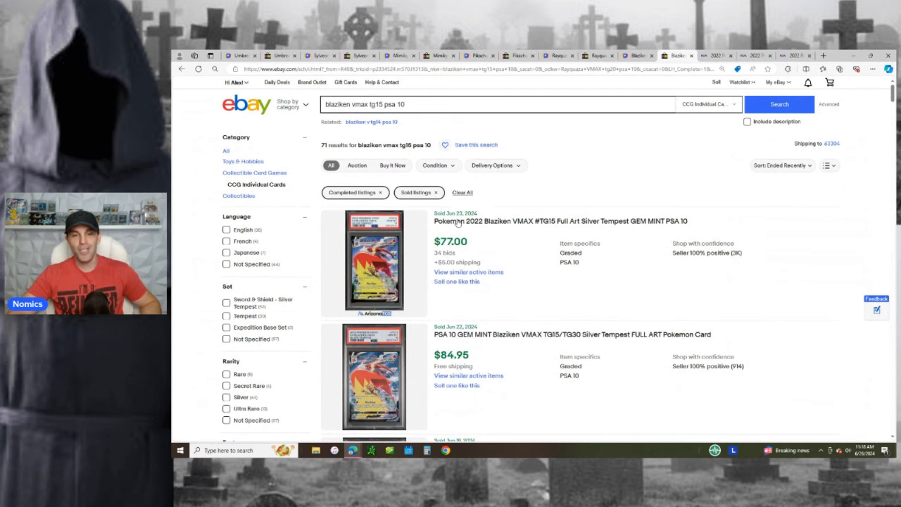
Scroll the 71 sold PSA 10 Blaziken VMAX TG15 eBay results, with sales around $77 to $85.
scroll("down", 3)
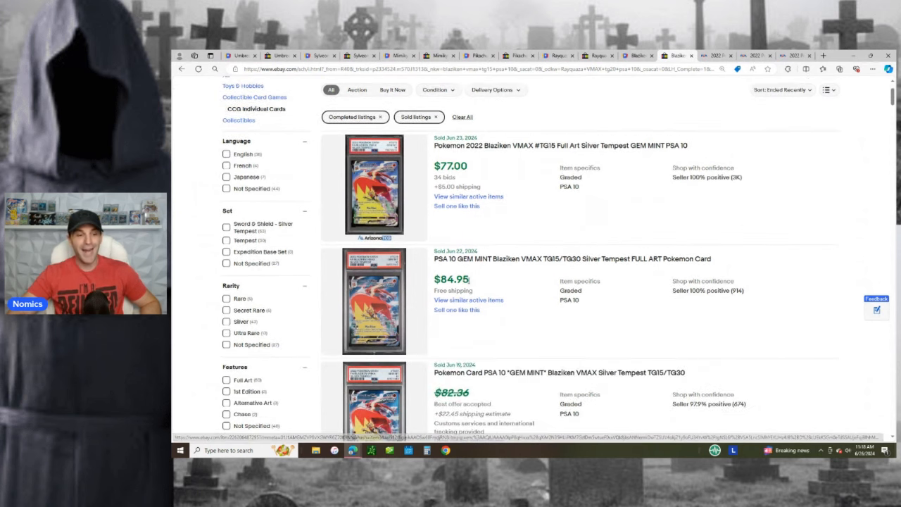
scroll("down", 3)
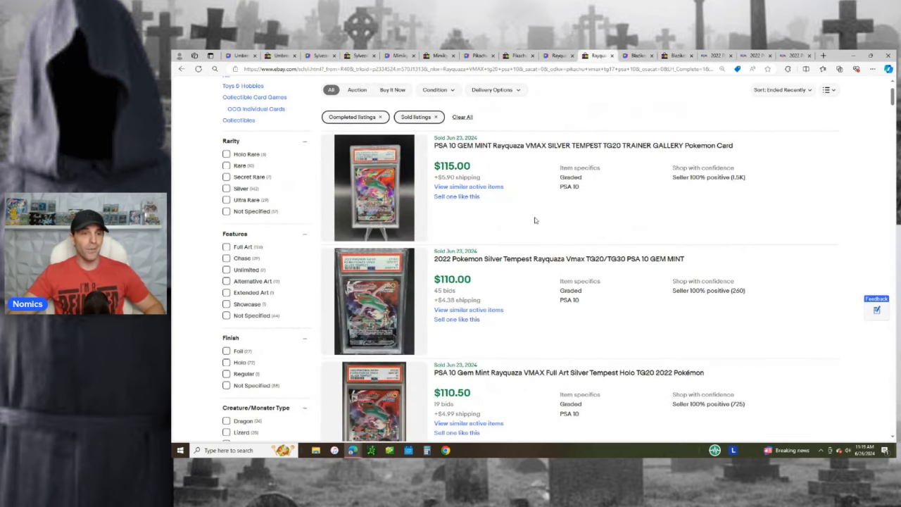
mouse_move(536, 318)
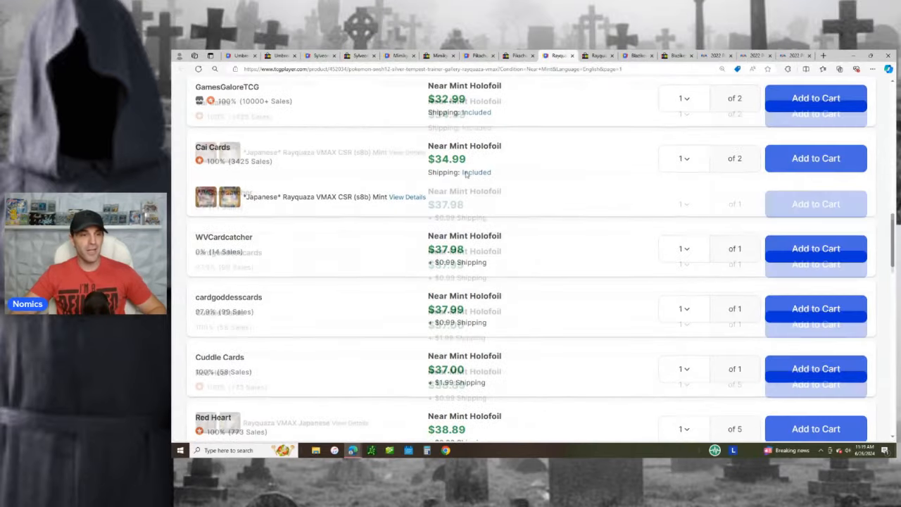
Scroll through Rayquaza VMAX Near Mint holofoil sellers priced $34.99 to $38.89.
scroll("down", 3)
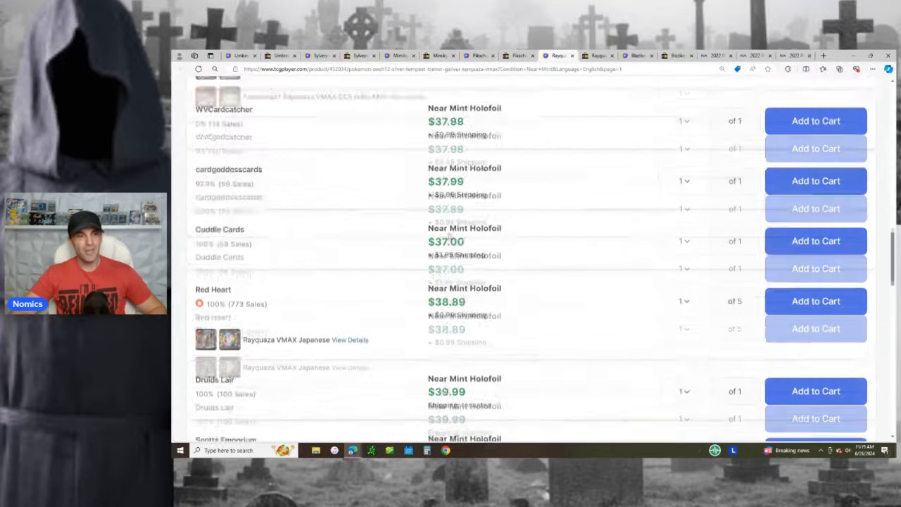
scroll("up", 3)
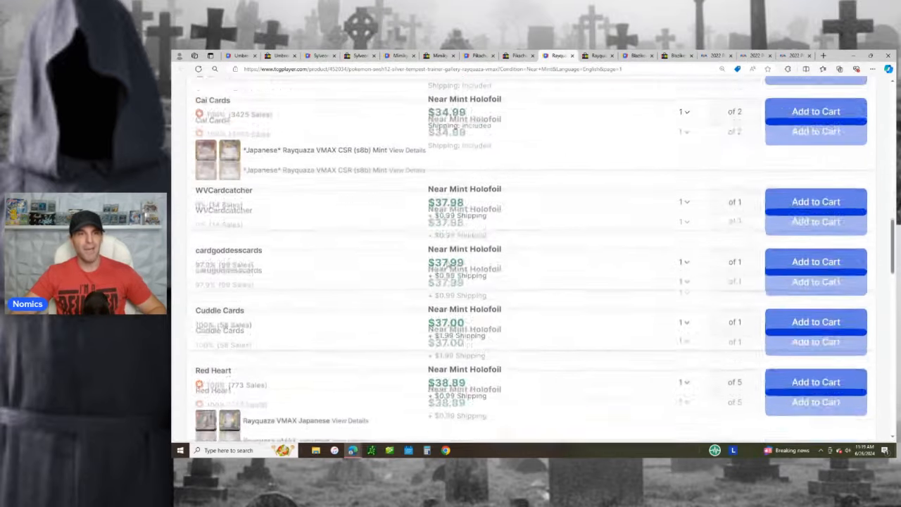